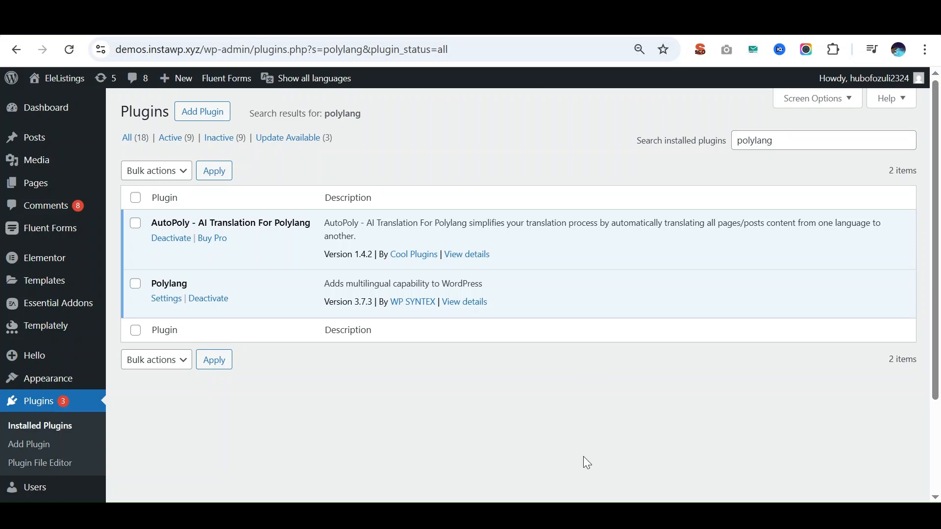
mouse_move(602, 468)
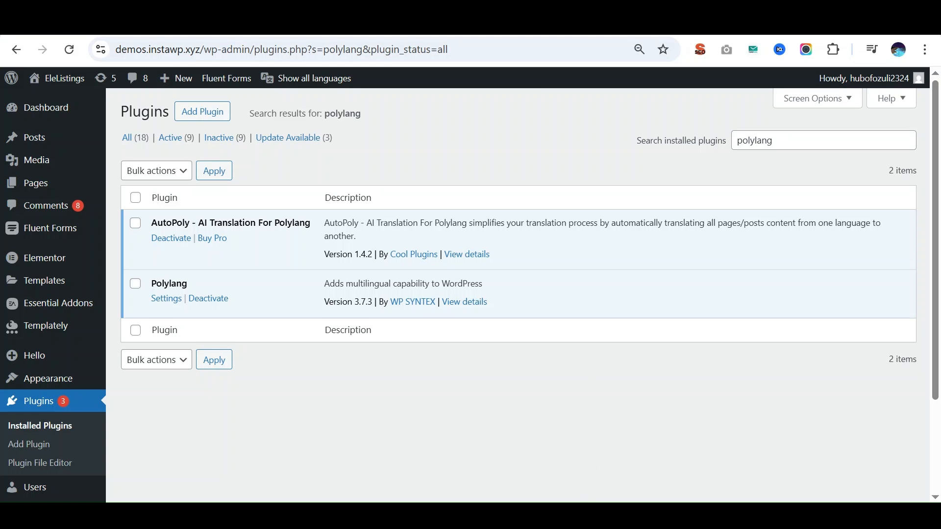
mouse_move(197, 266)
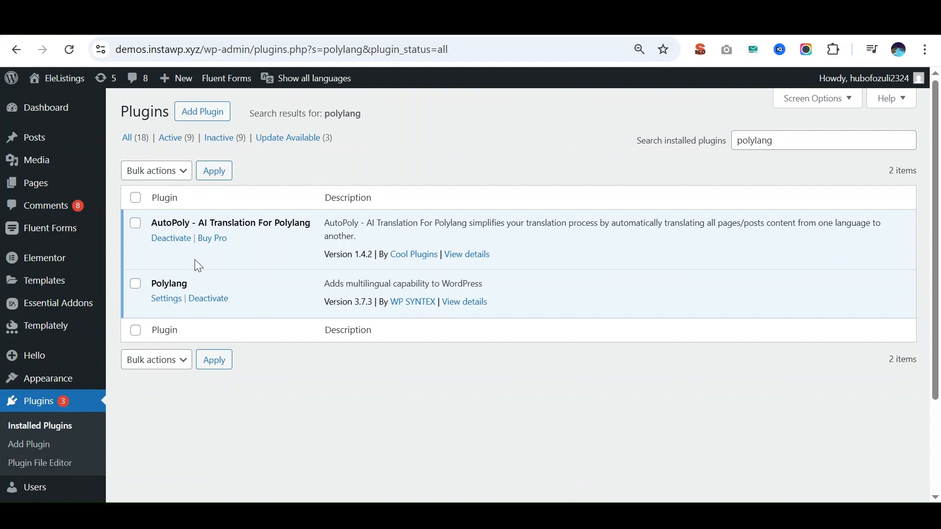
mouse_move(184, 250)
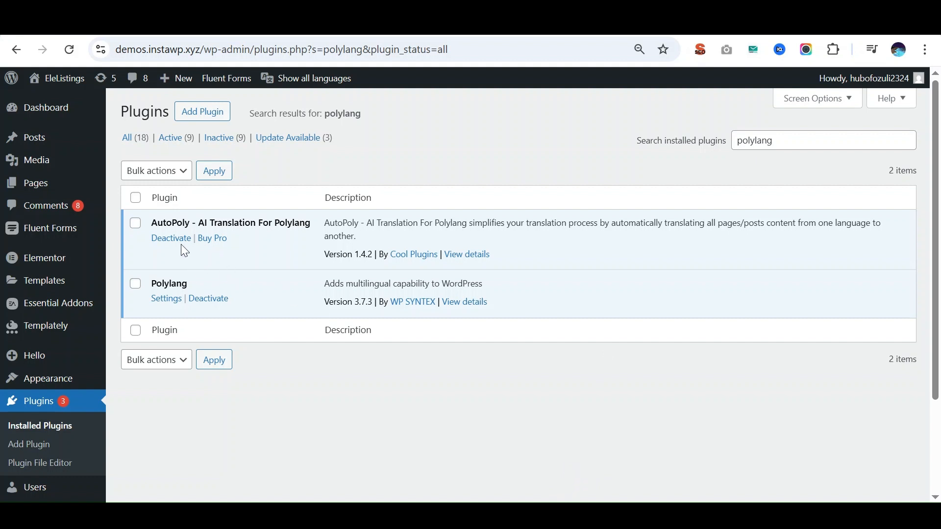
mouse_move(186, 262)
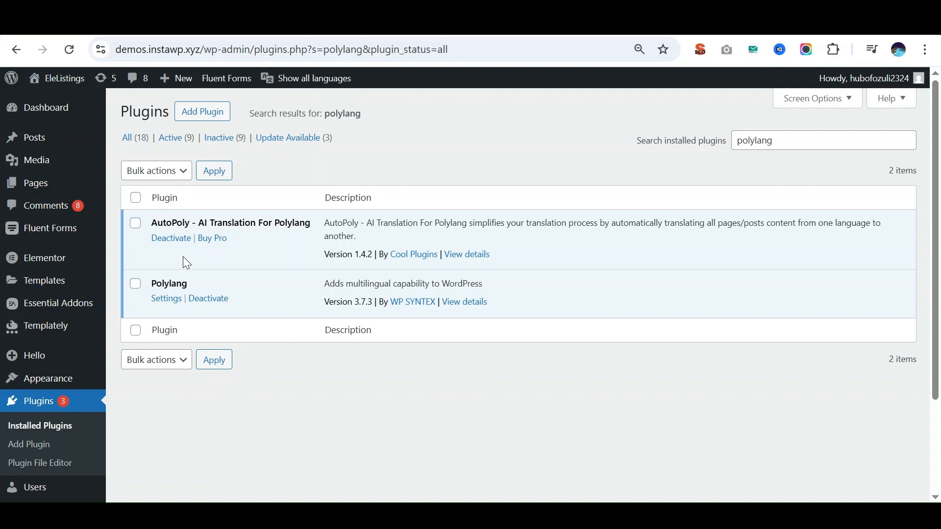
mouse_move(36, 184)
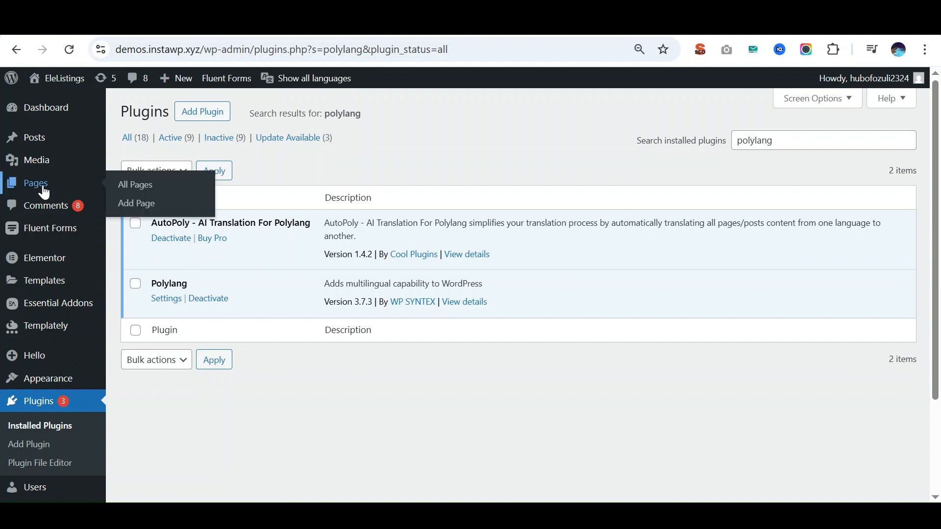
Open the untitled page from All Pages and add its Español translation via the Mexican flag.
click(134, 185)
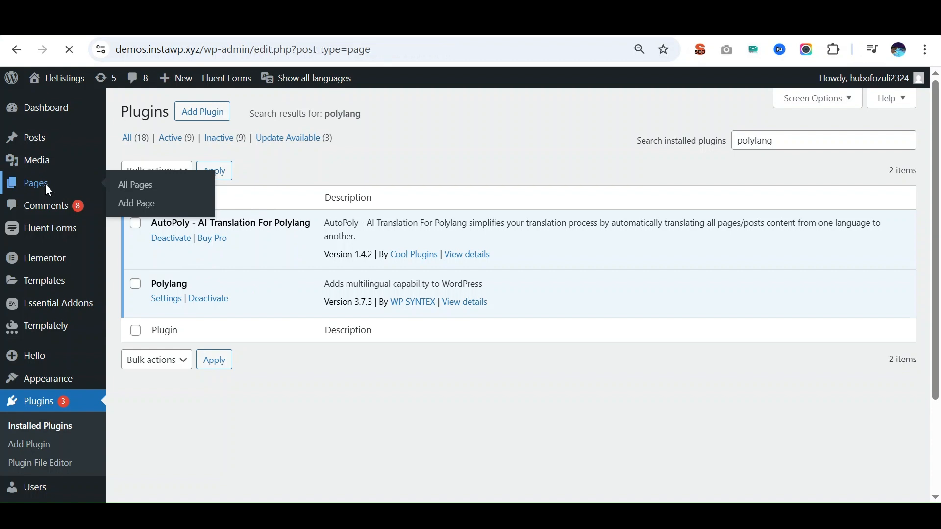
click(135, 185)
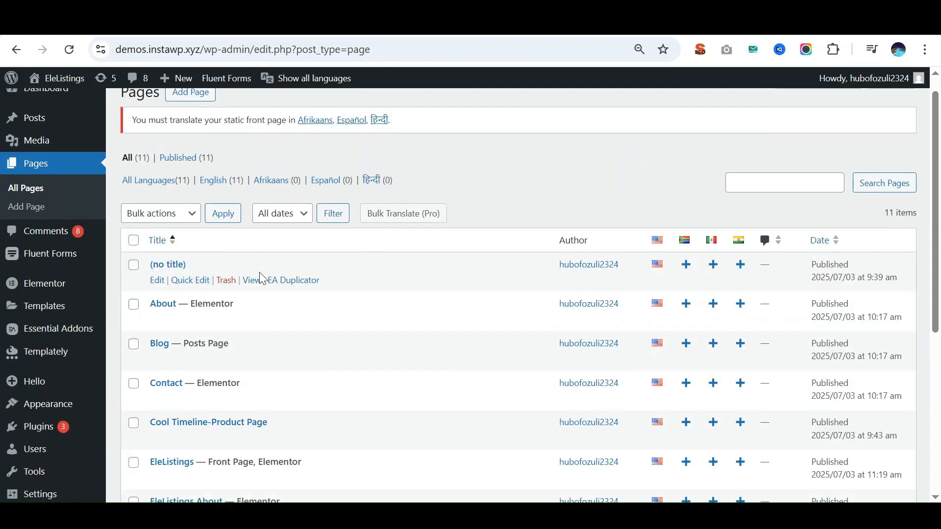
scroll(down, 3)
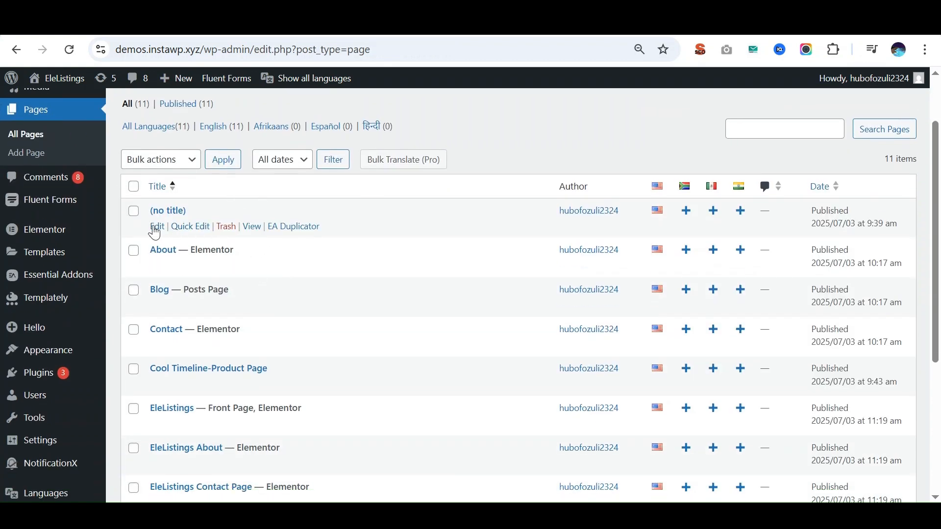
click(157, 227)
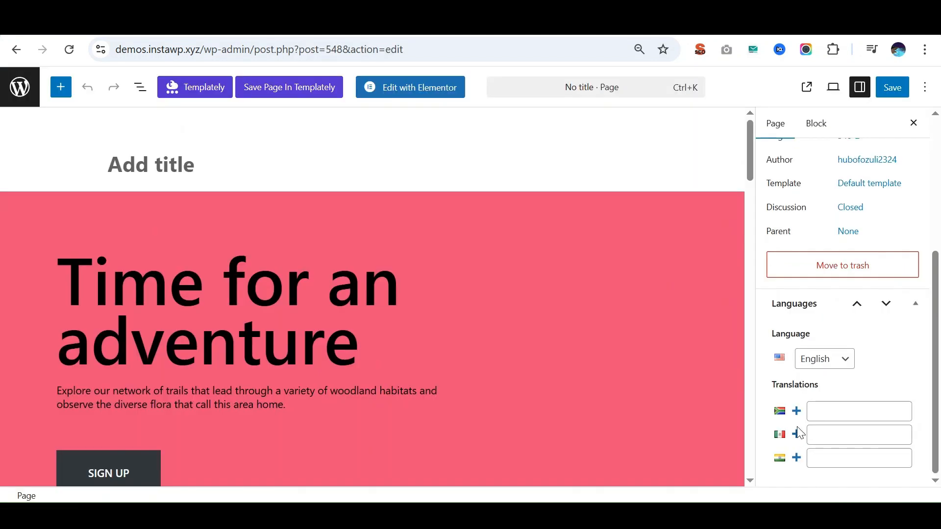
click(796, 434)
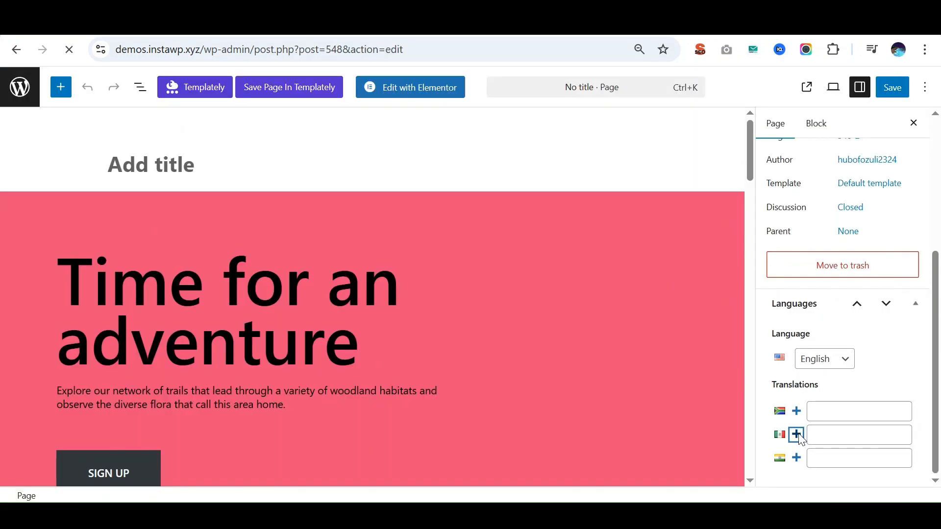
click(797, 435)
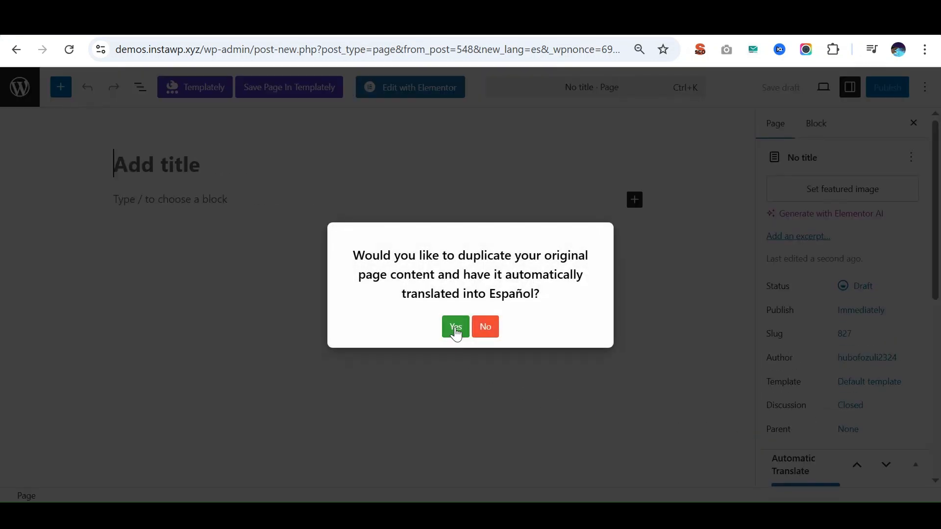
Duplicate the original content and auto-translate it into Español with Chrome Built-in AI.
click(455, 327)
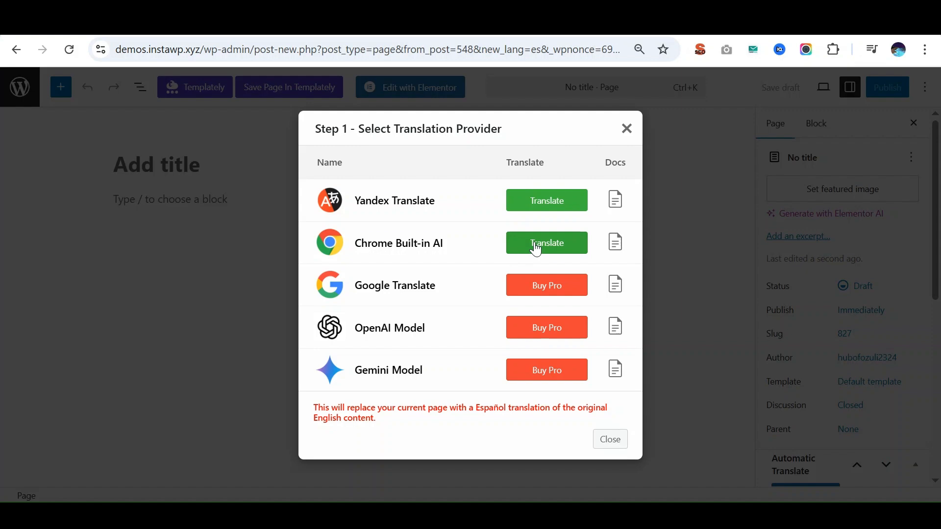
mouse_move(515, 244)
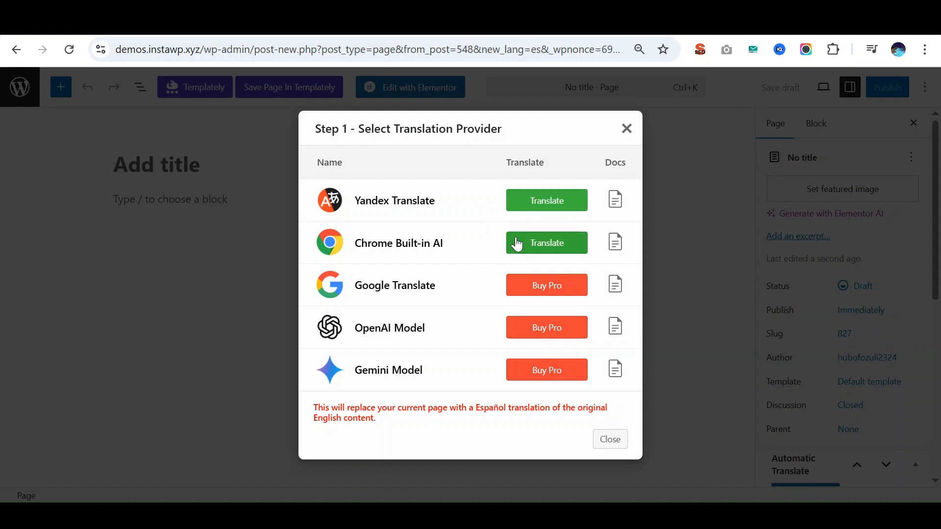
click(547, 242)
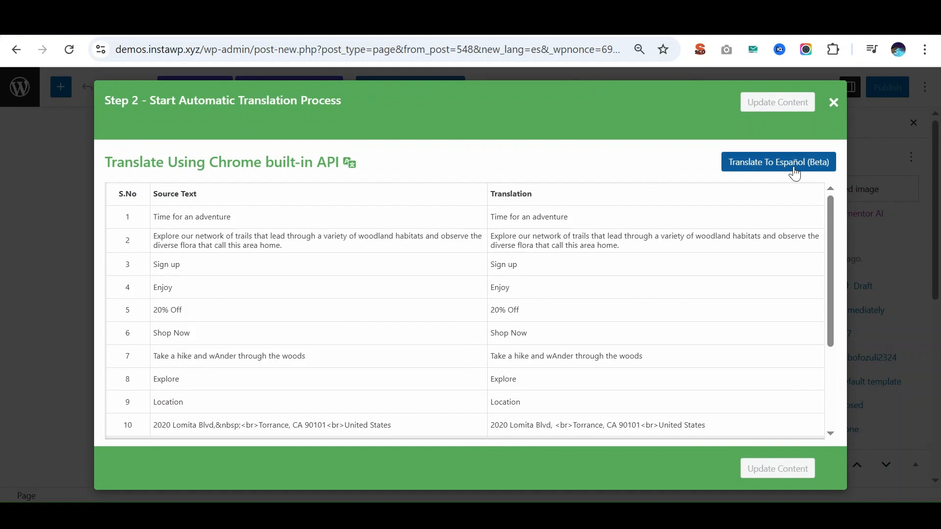
click(779, 162)
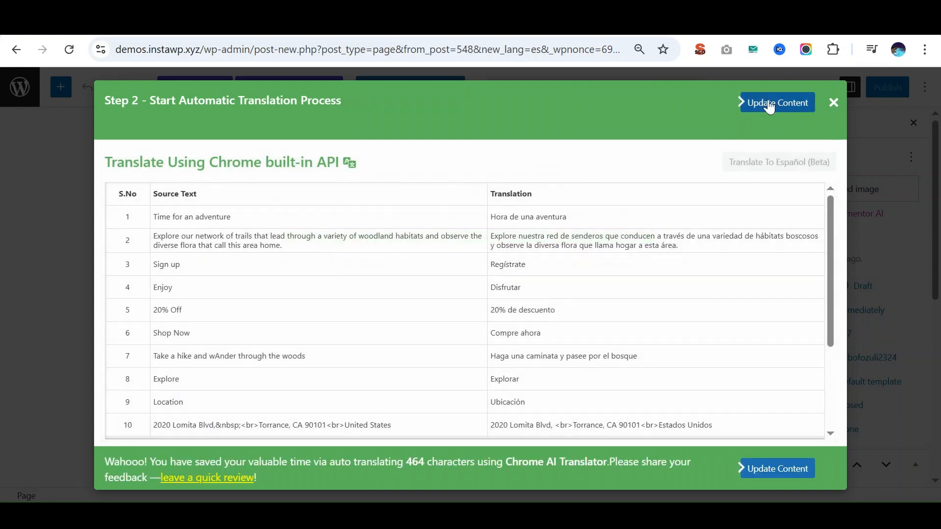
click(777, 102)
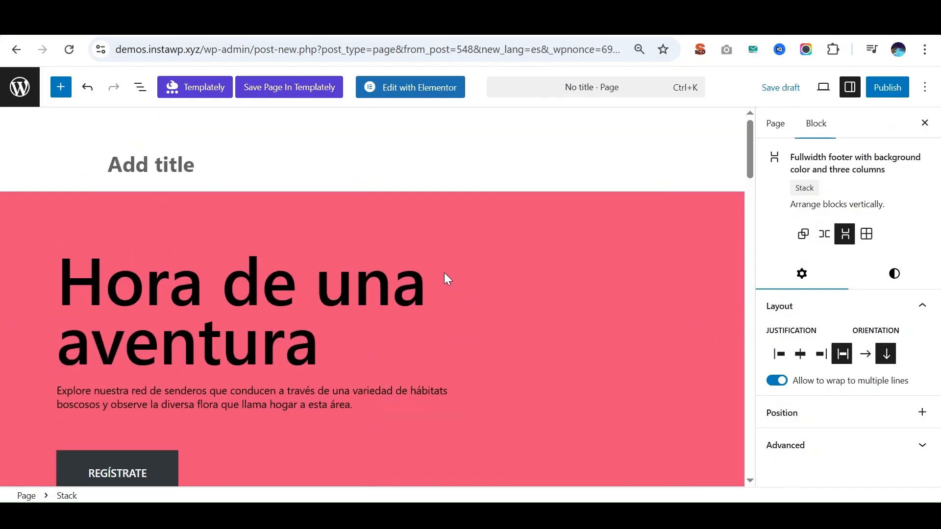
Publish the translated Spanish page, confirming in the pre-publish panel.
scroll(down, 3)
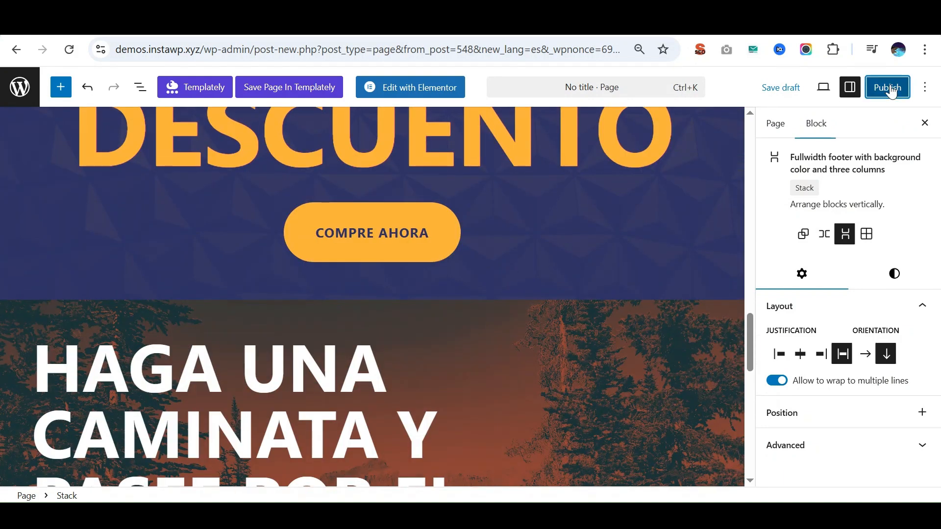
click(886, 87)
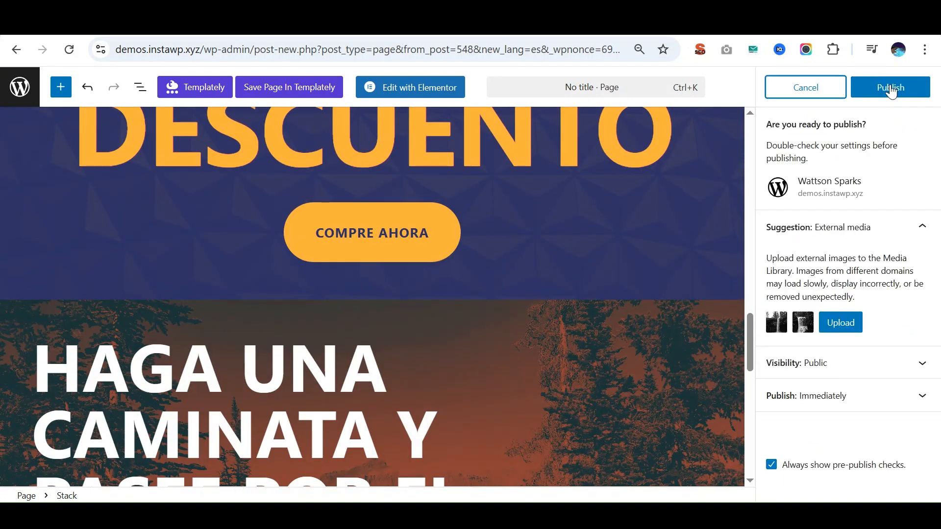
click(890, 87)
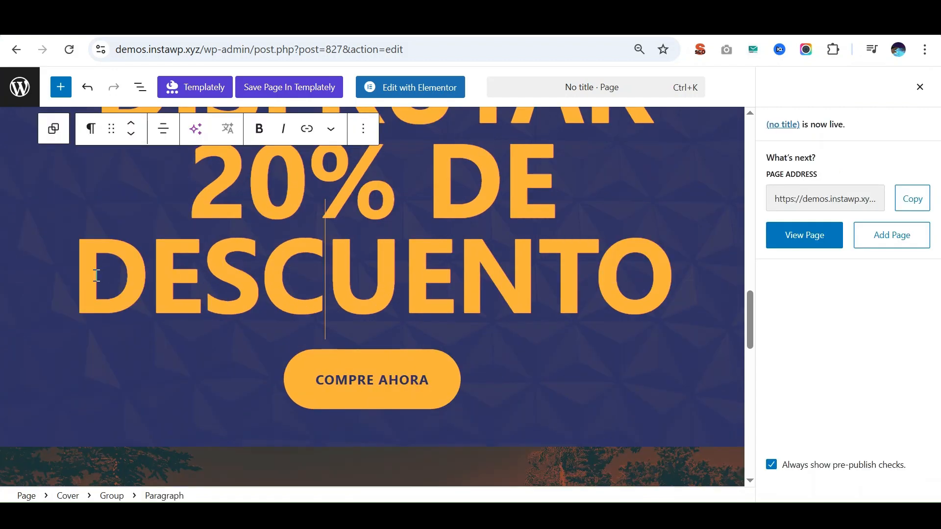
Replace 'DESCUENTO' in the discount heading with the English 'DISCOUNT' using the AI translator.
drag(78, 276, 249, 276)
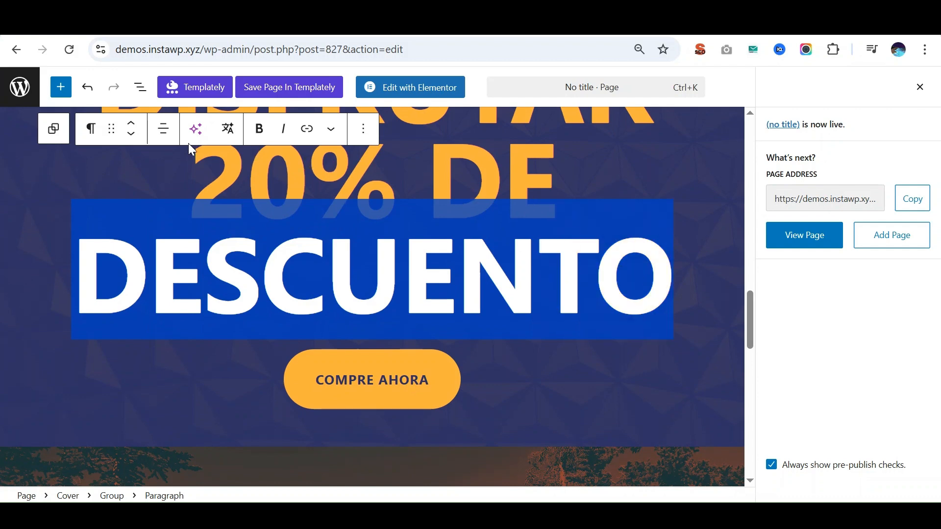
mouse_move(228, 129)
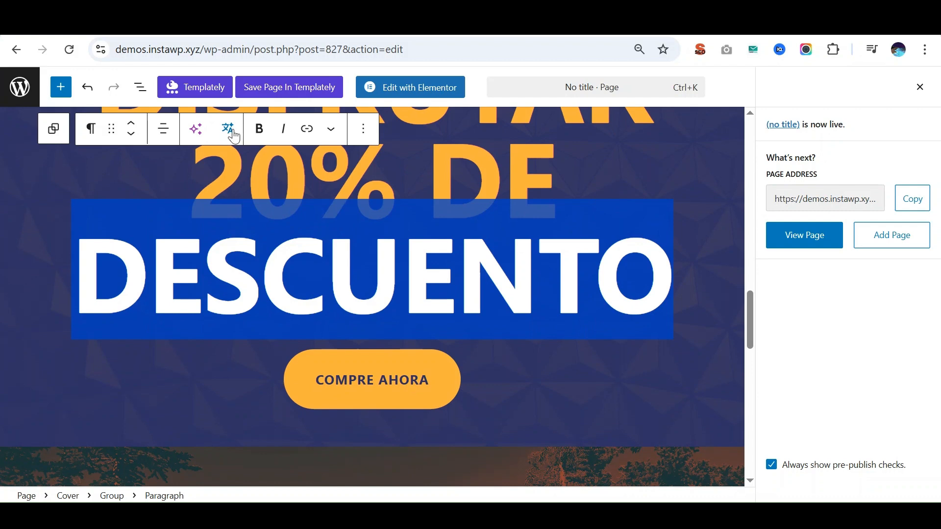
click(227, 128)
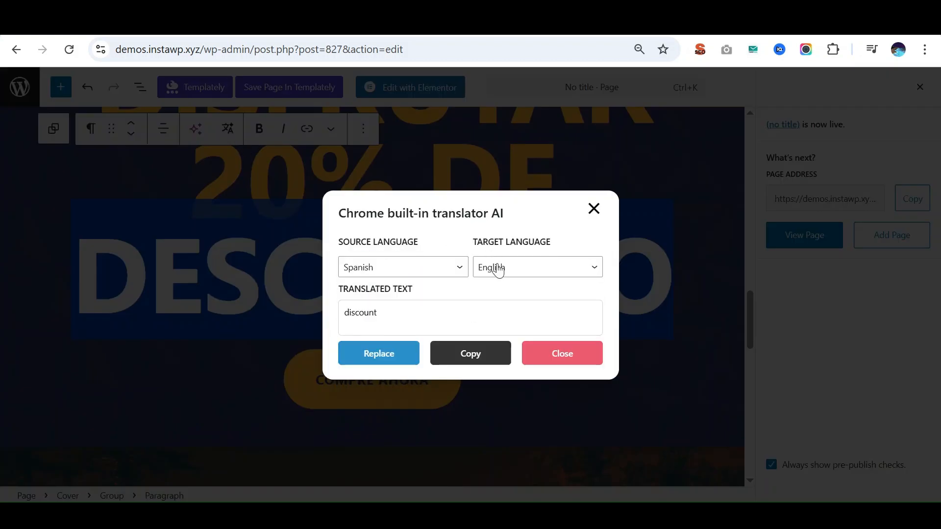
click(538, 267)
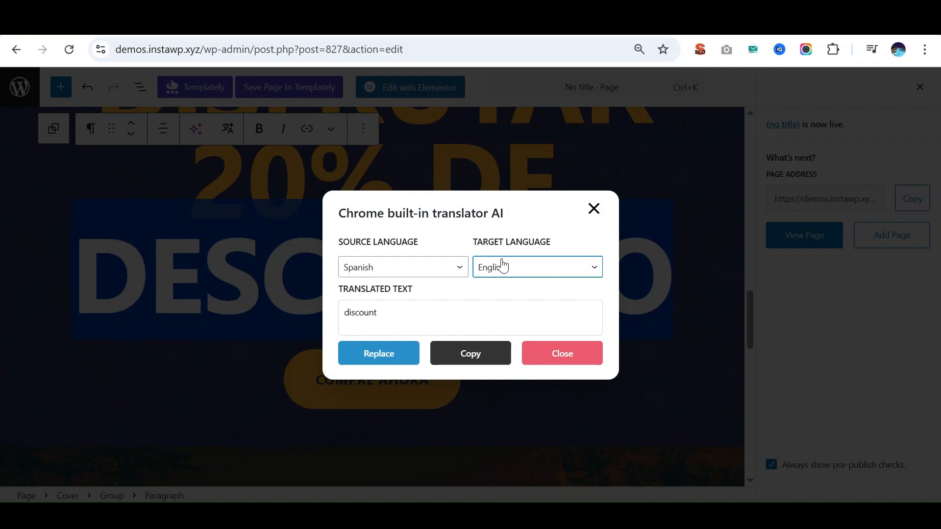
click(537, 267)
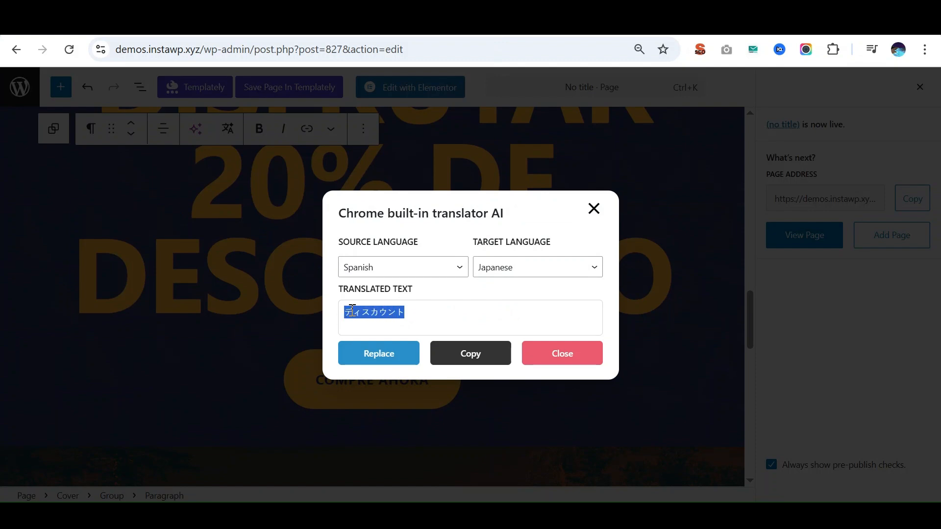
click(537, 267)
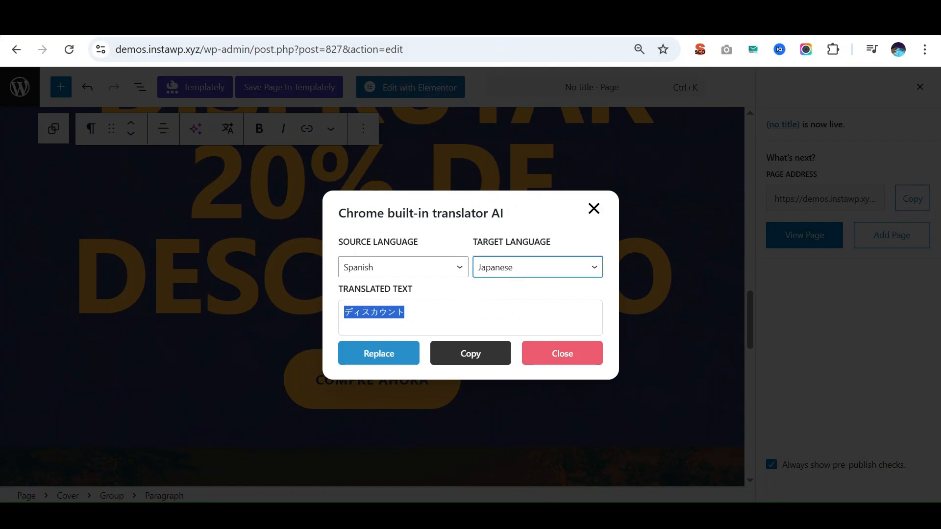
click(537, 267)
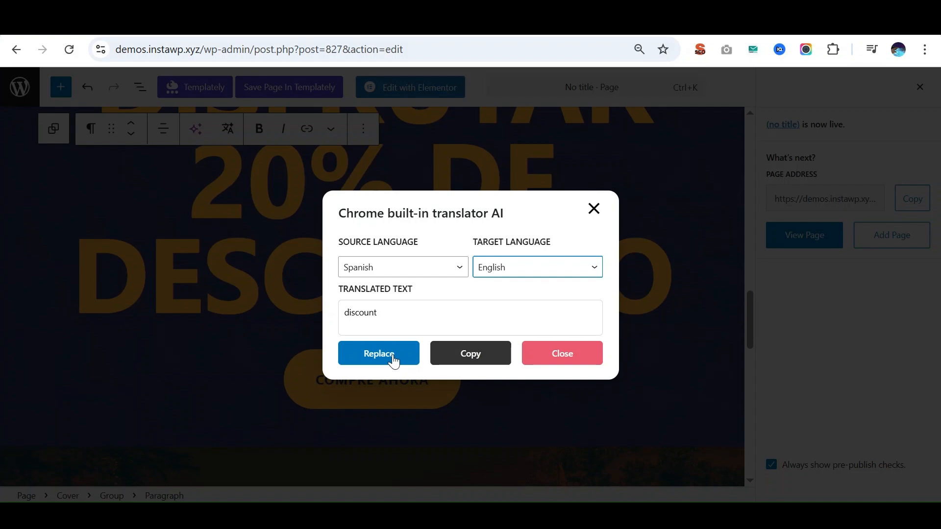
click(378, 353)
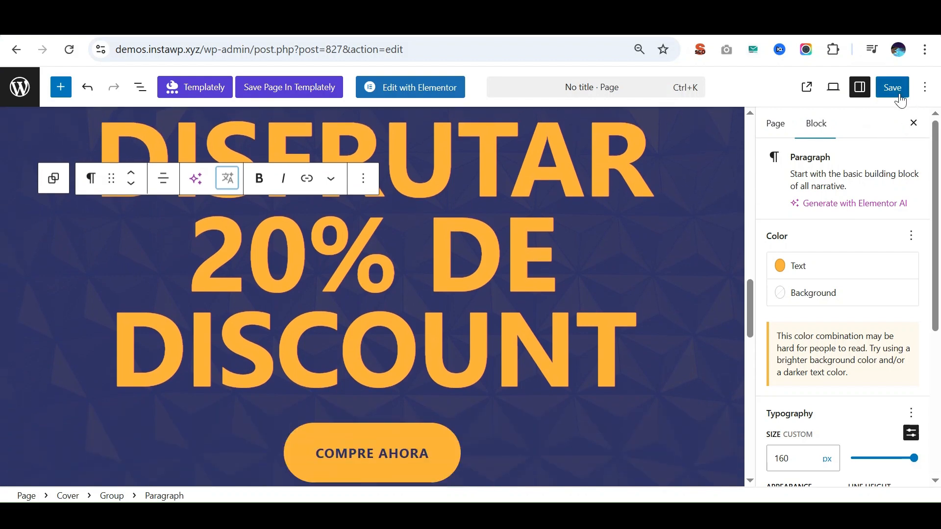
Save the heading change and scroll through the live Spanish page.
click(893, 87)
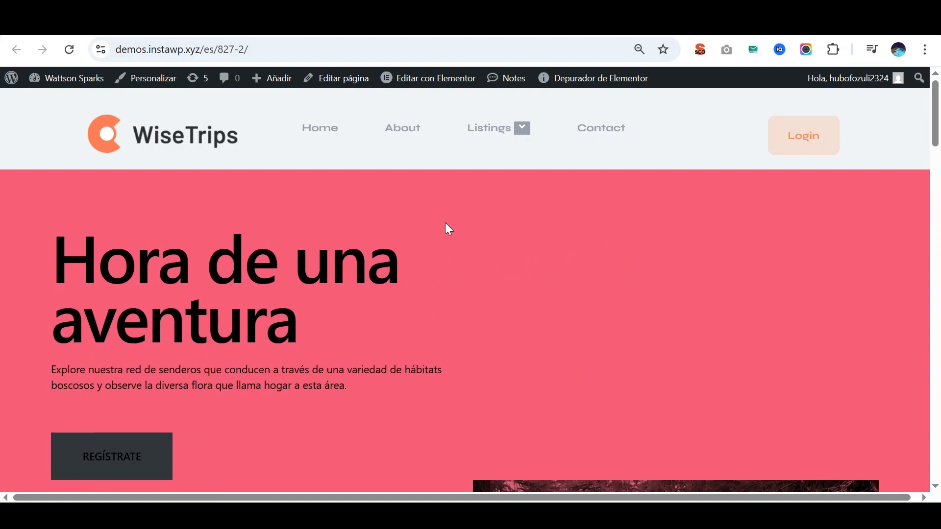
scroll(down, 3)
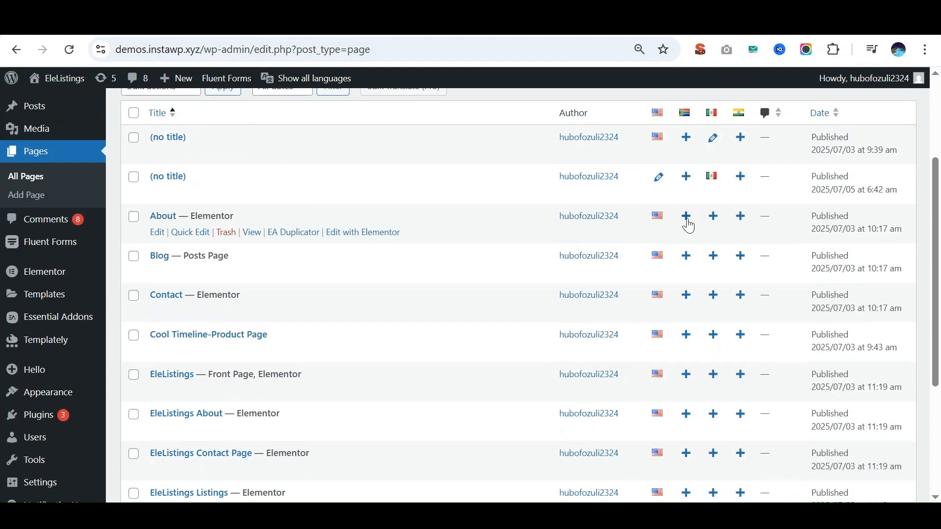
Create the About page's Spanish translation titled 'About page-es' and open it in Elementor.
click(713, 216)
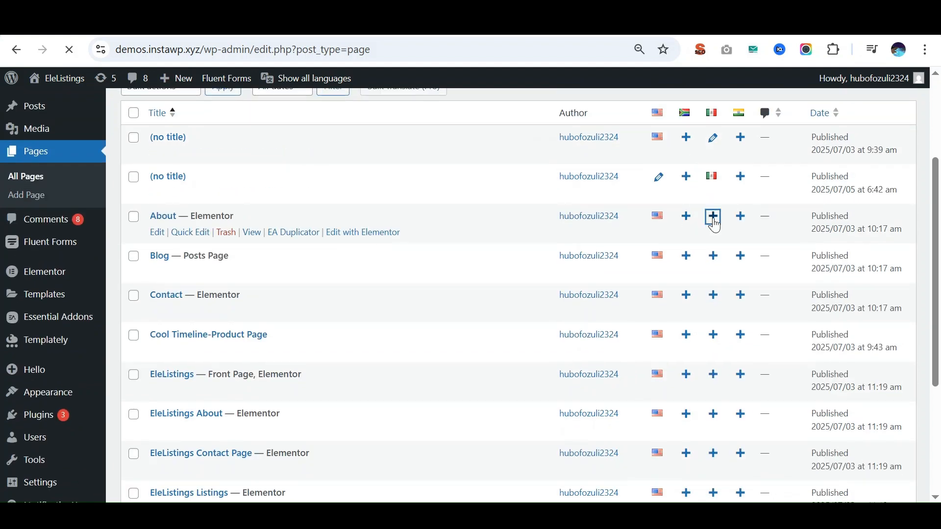
click(713, 216)
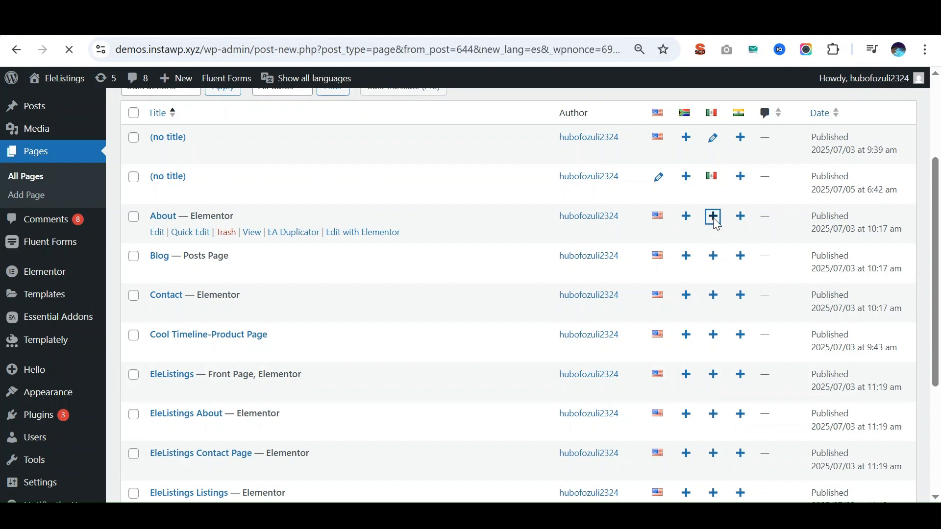
click(713, 217)
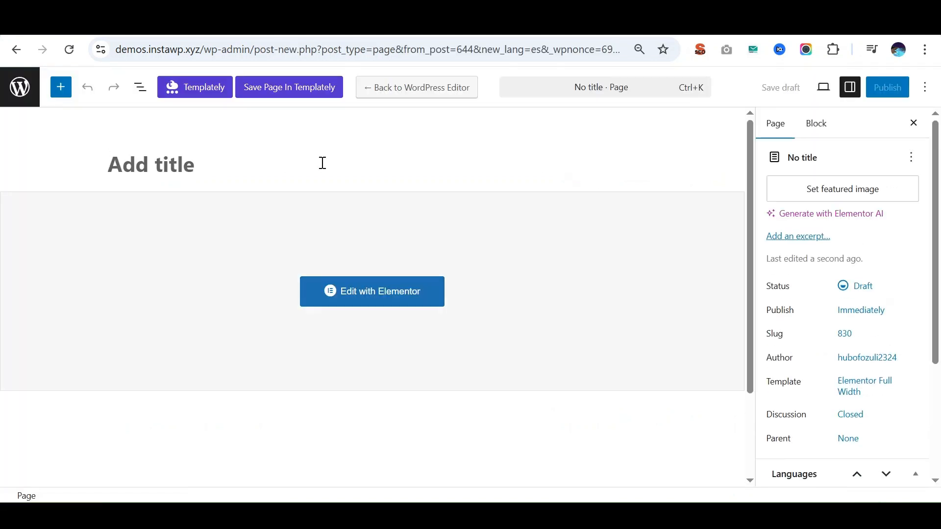
text(Ab)
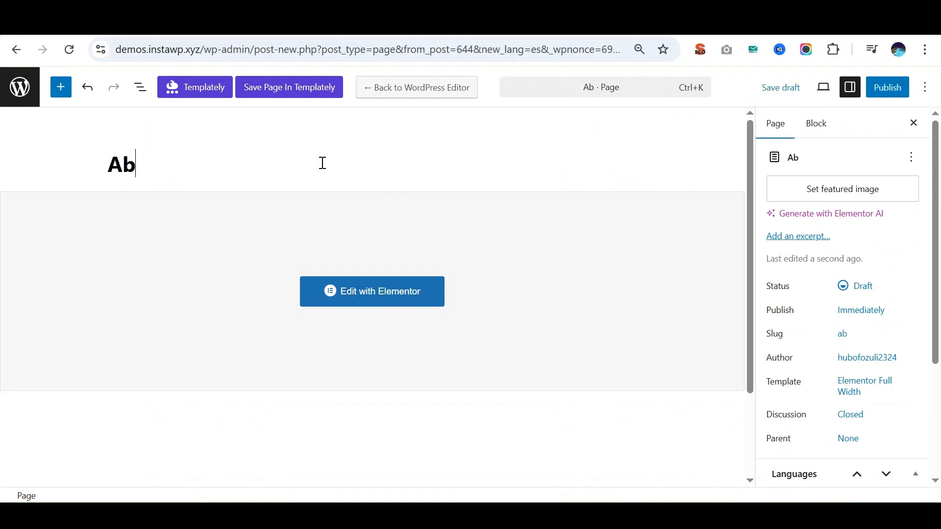
text(About p)
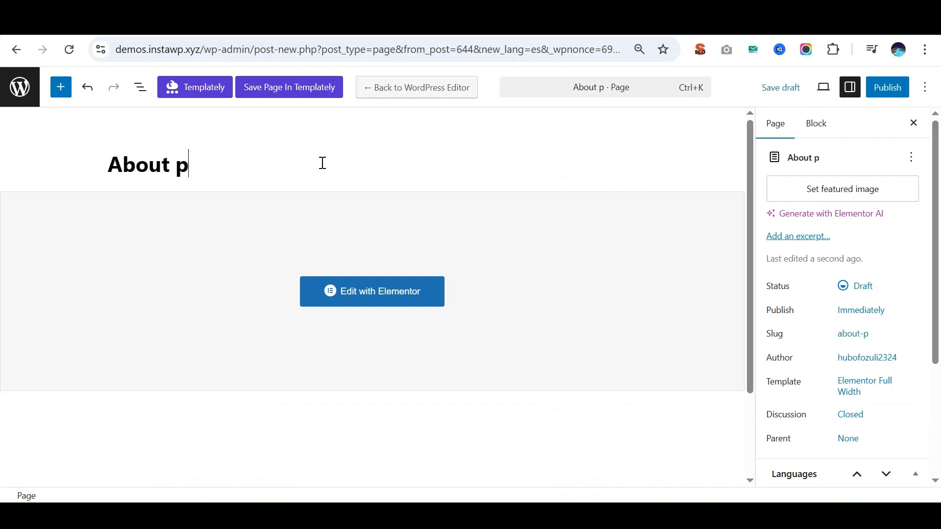
text(age-es)
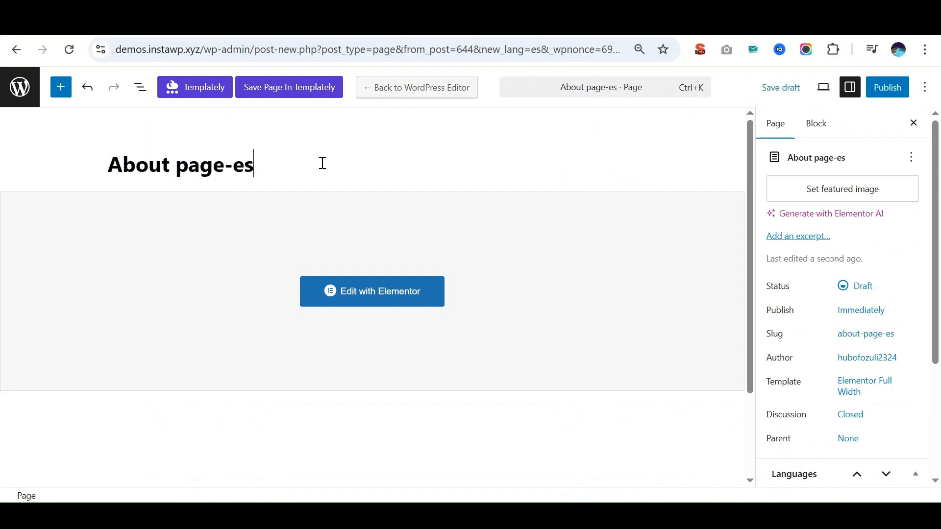
click(372, 291)
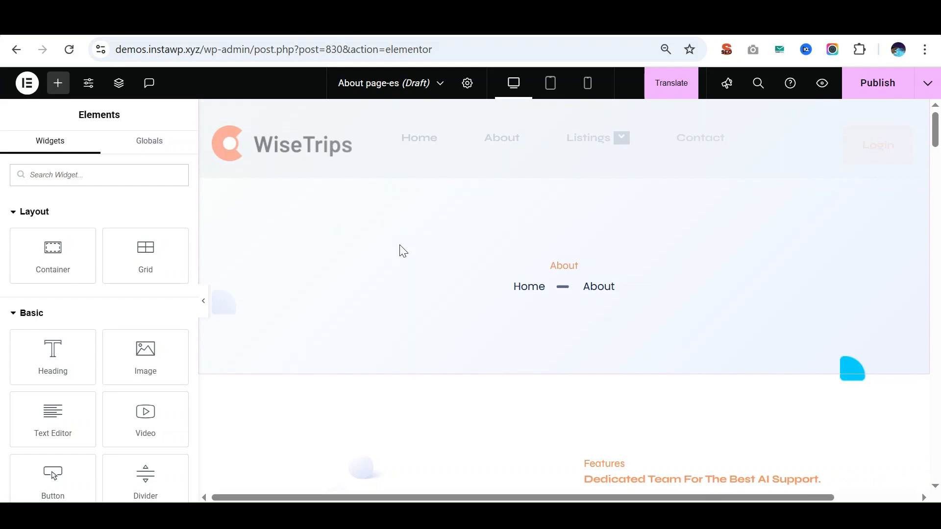
Scroll the About page-es preview and bring up the translation provider list.
scroll(down, 3)
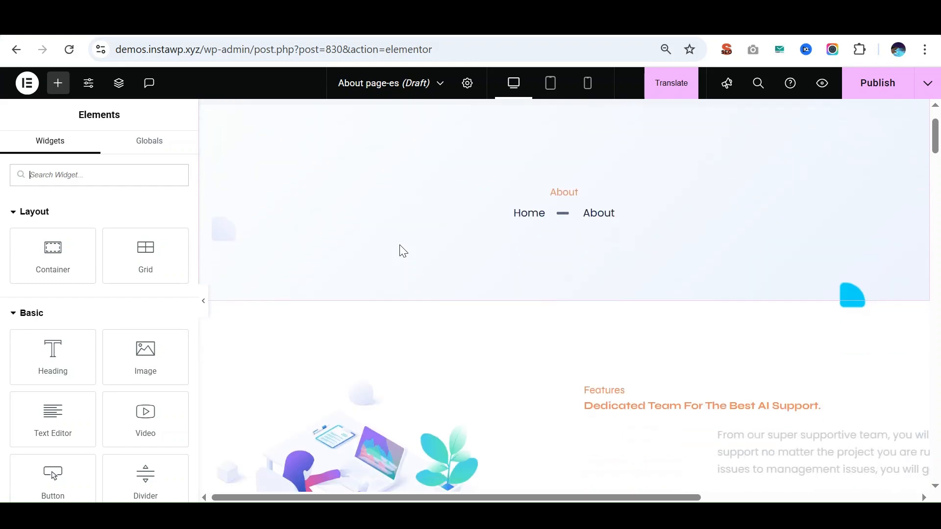
scroll(down, 3)
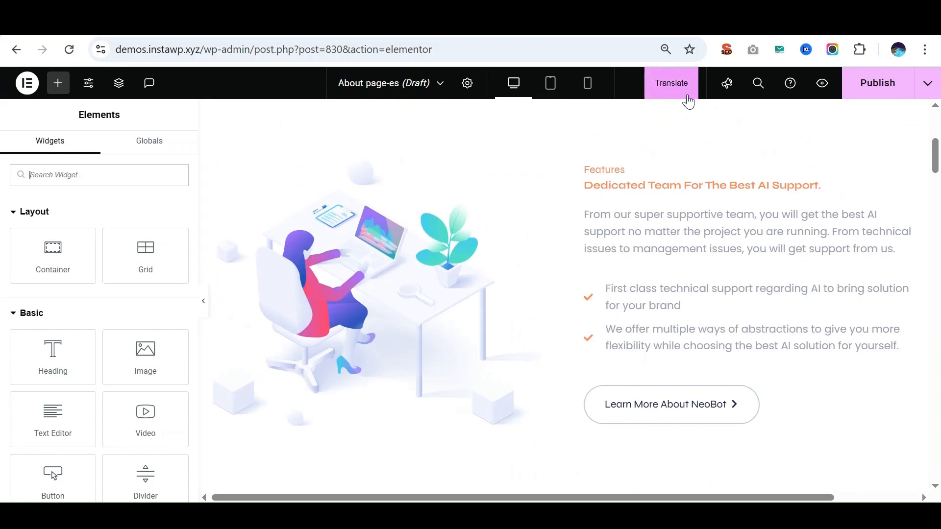
click(672, 83)
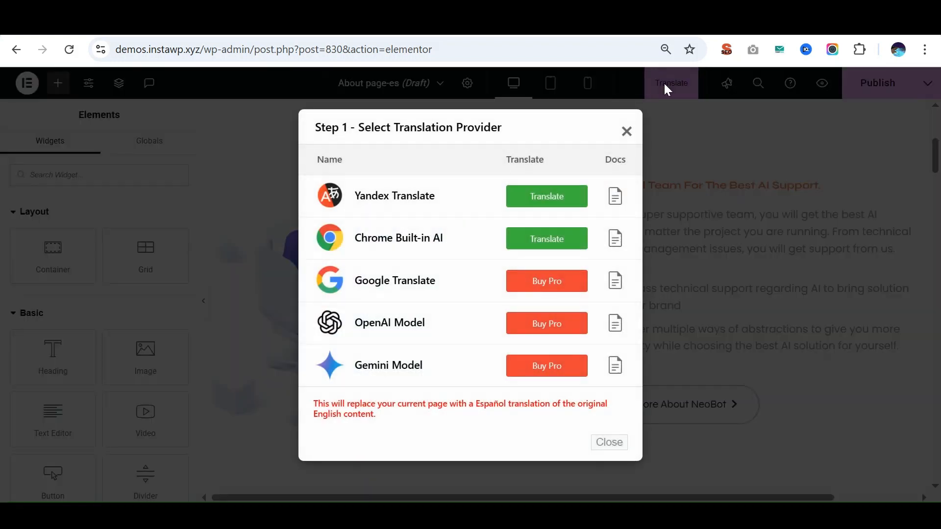
mouse_move(518, 218)
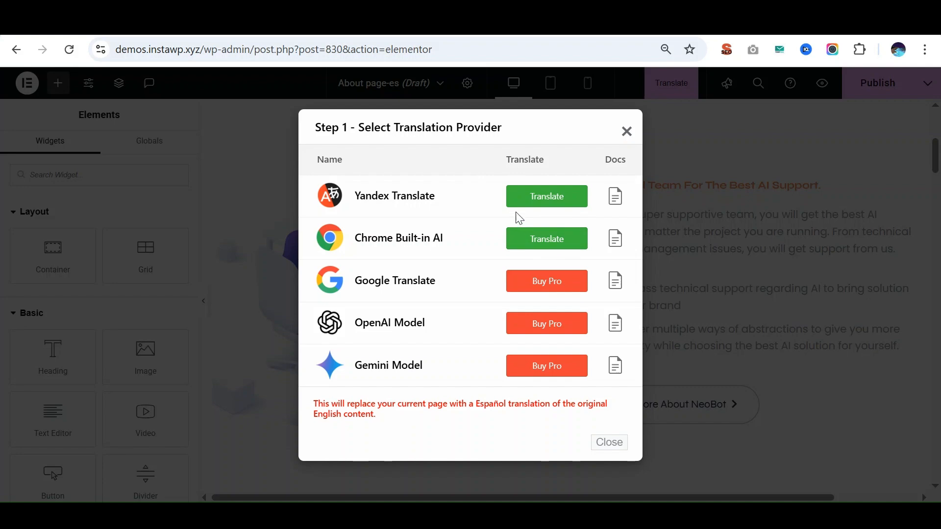
mouse_move(561, 200)
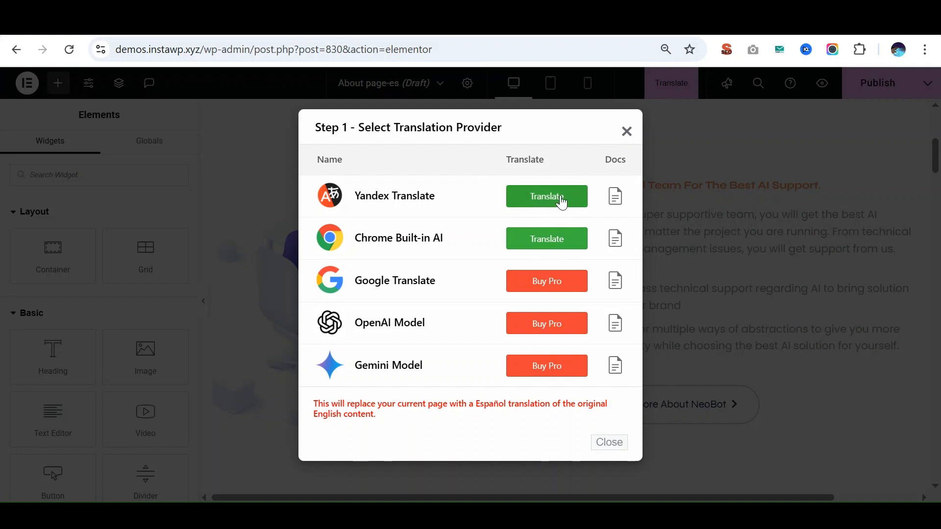
Translate all About page-es strings into Spanish with Yandex Translate and update the content.
click(547, 196)
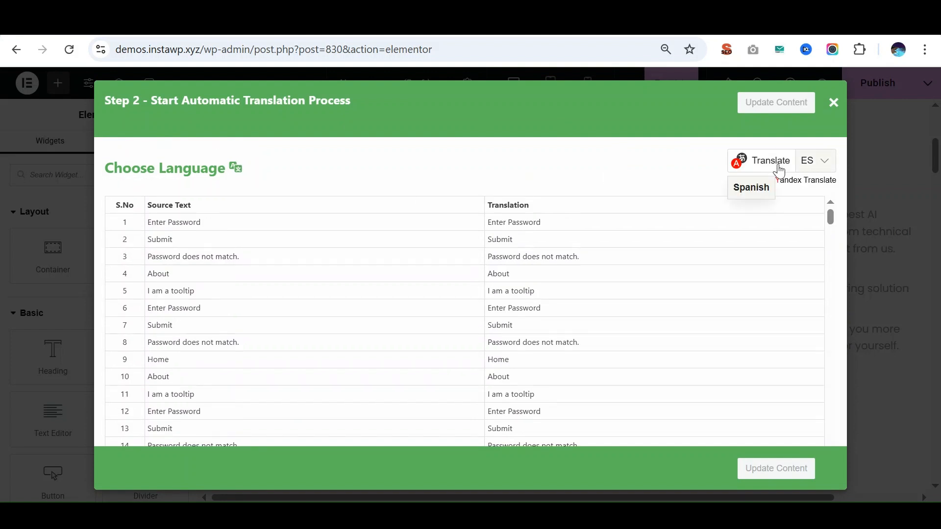
click(771, 160)
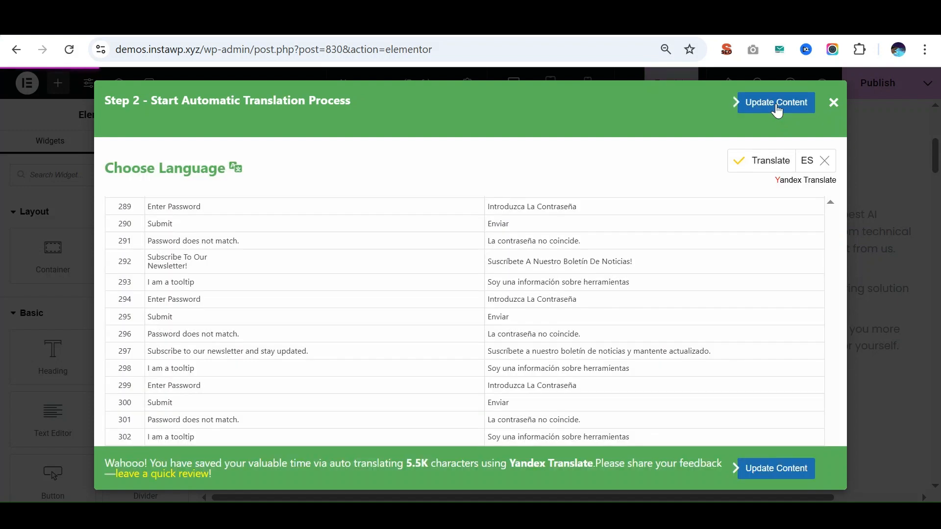
mouse_move(767, 111)
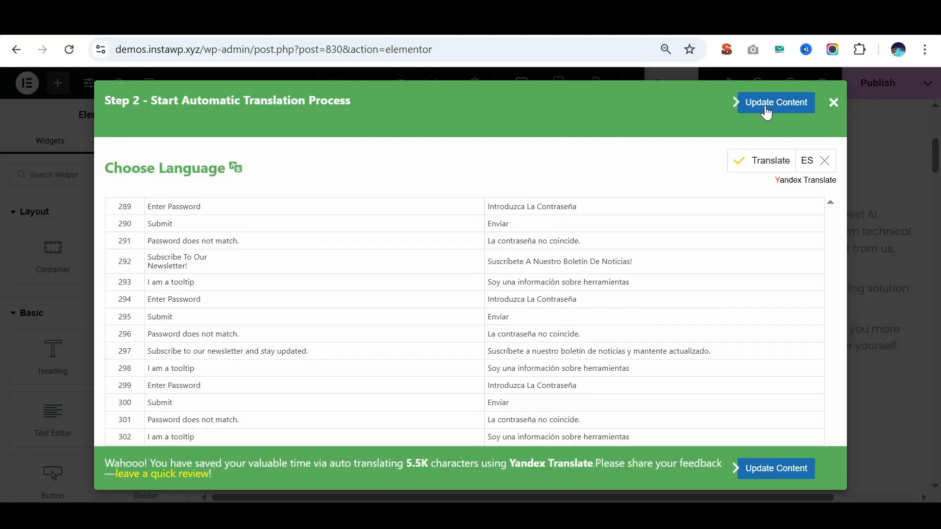
click(776, 102)
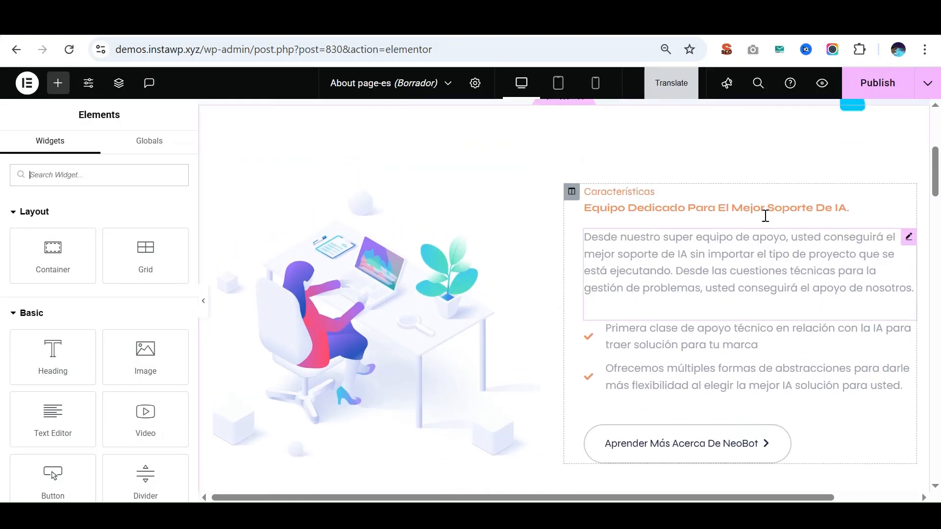
Scroll down to the 'Características' heading and open its Edit Heading panel.
scroll(down, 3)
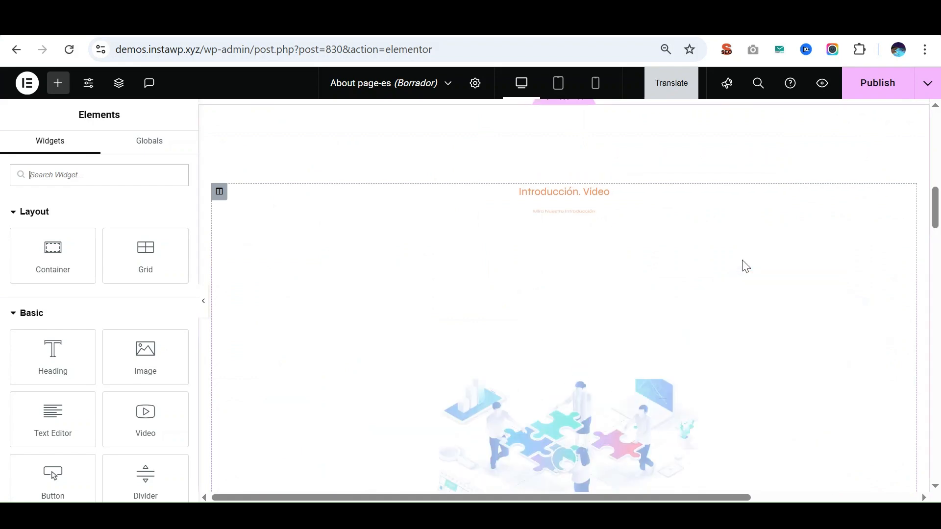
scroll(down, 3)
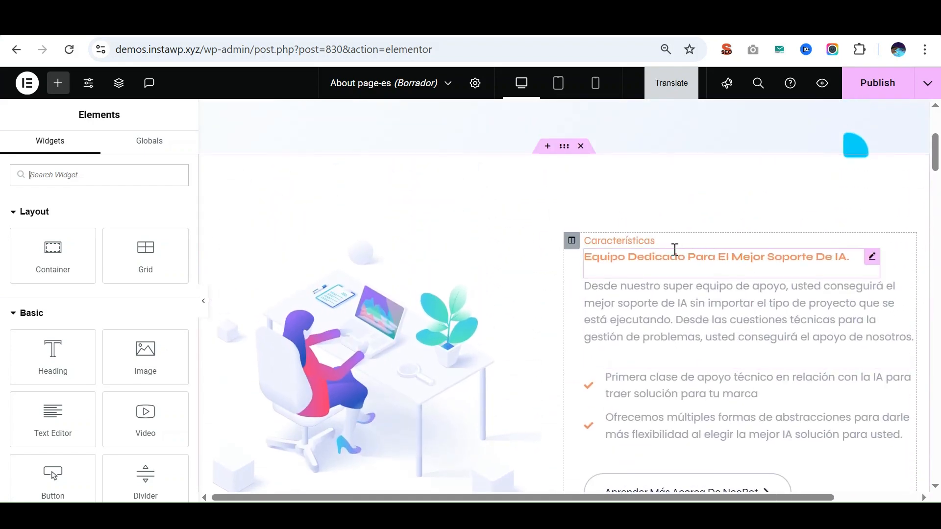
click(619, 241)
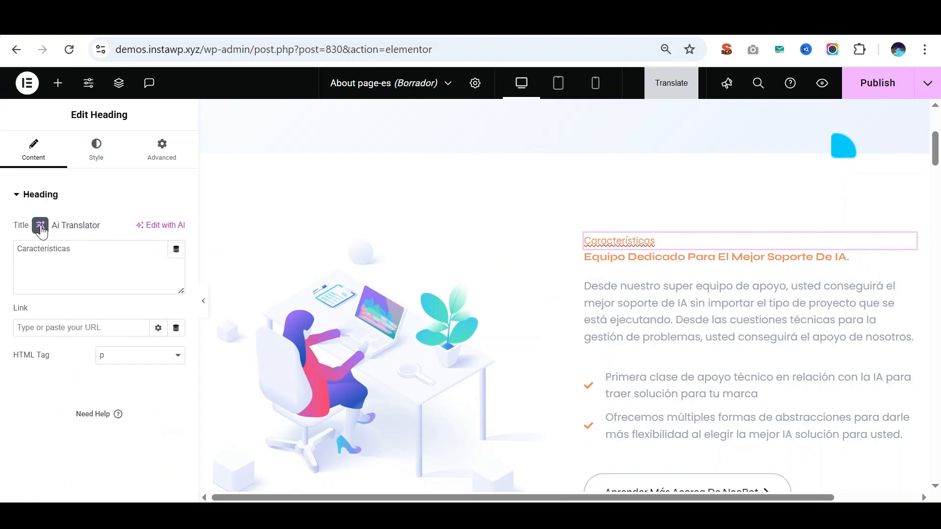
AI-translate the heading into English and replace it with 'Features'.
click(40, 226)
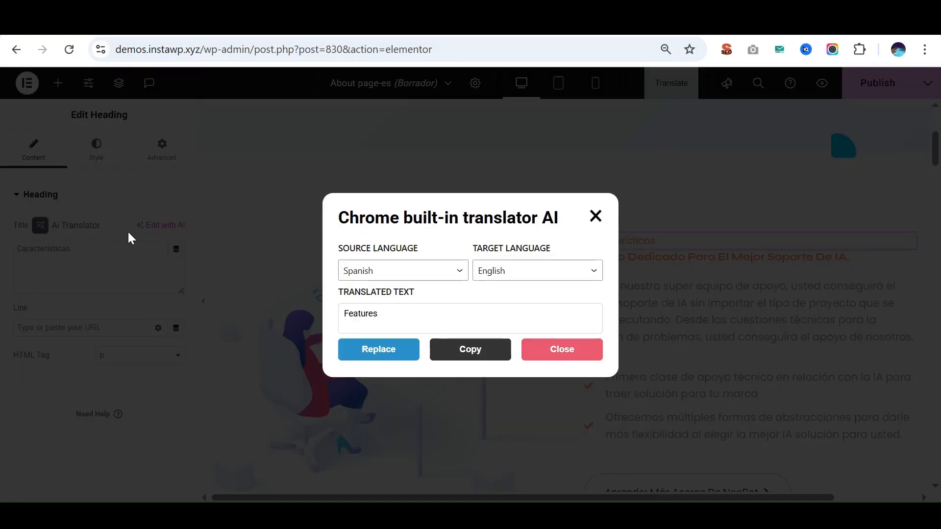
click(537, 270)
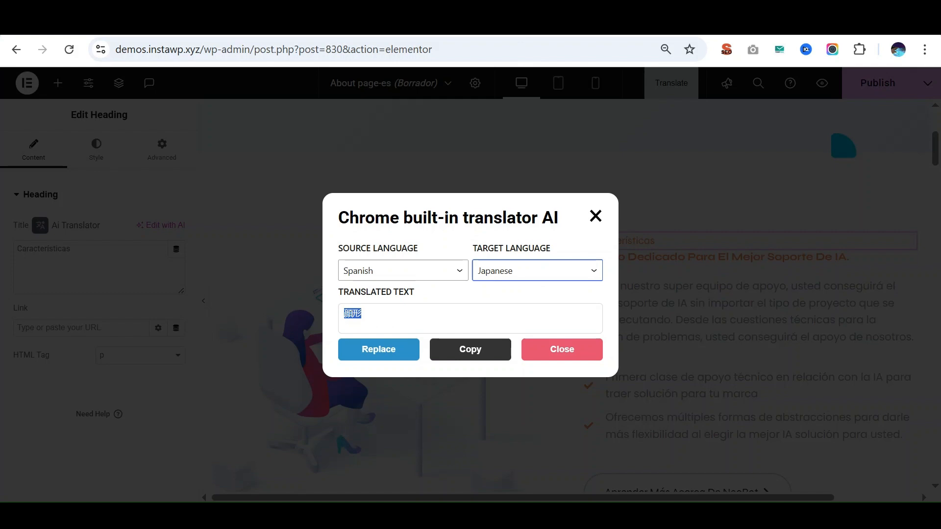
click(536, 271)
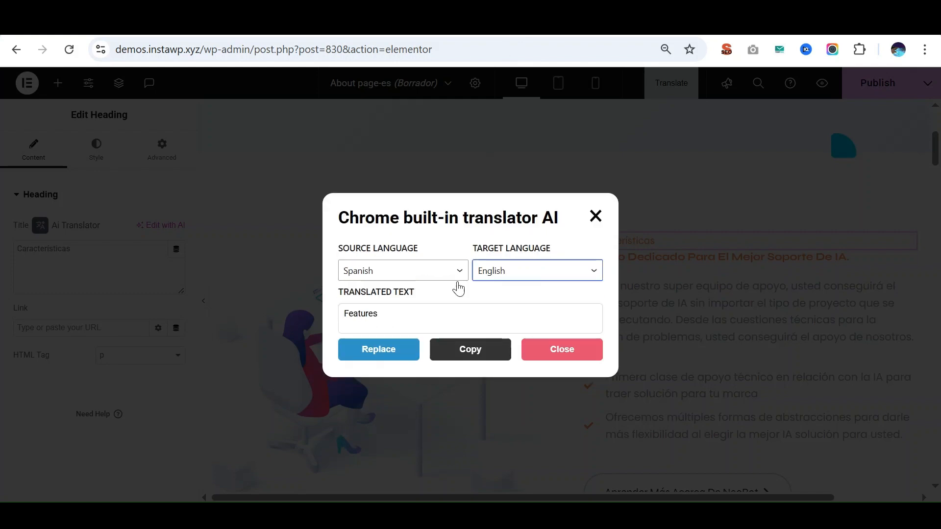
mouse_move(384, 364)
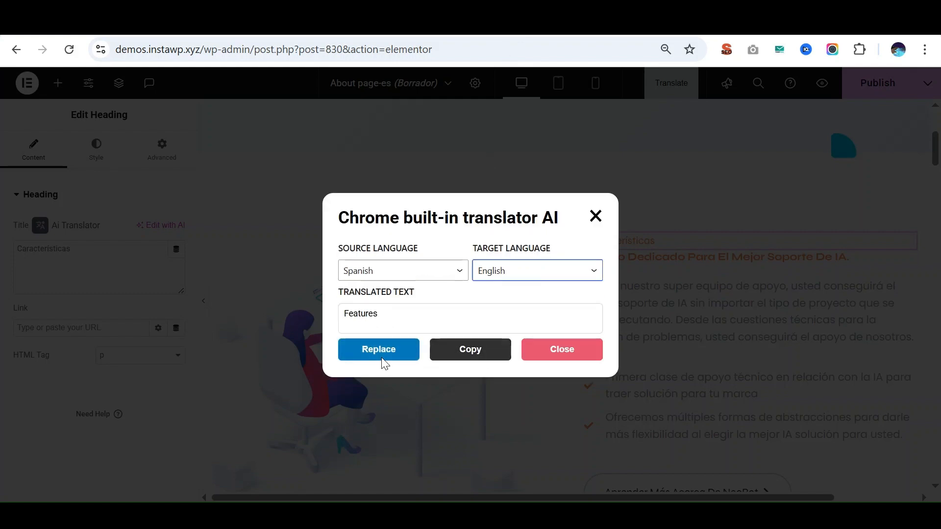
click(379, 350)
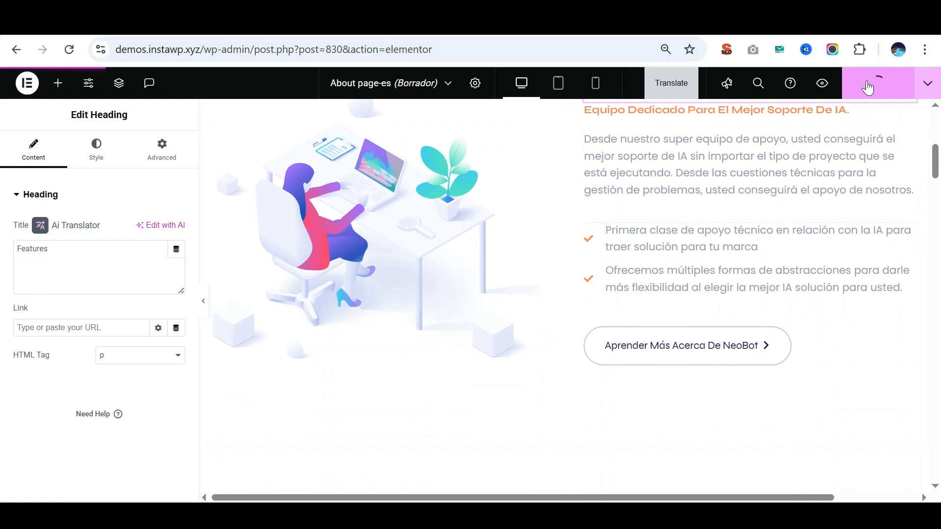
Publish About page-es and scroll through its Spanish preview on the site.
click(878, 83)
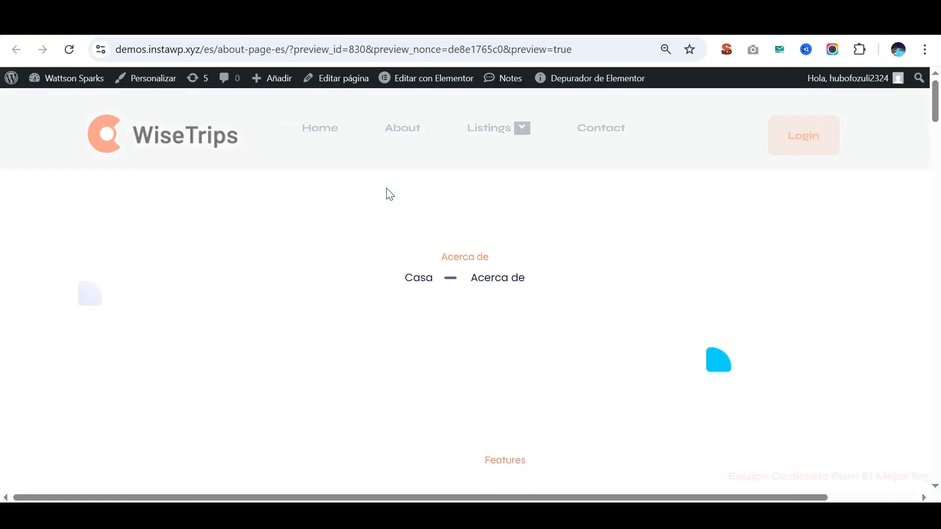
scroll(down, 3)
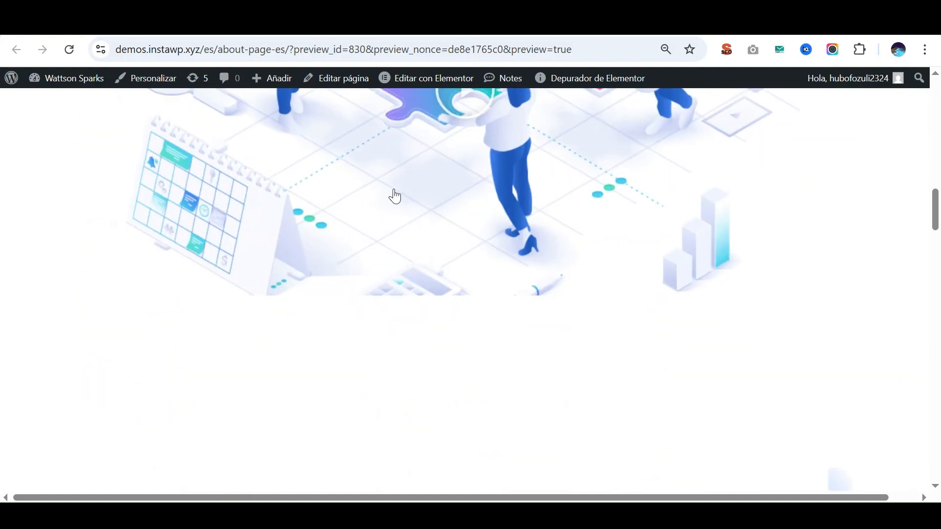
scroll(down, 3)
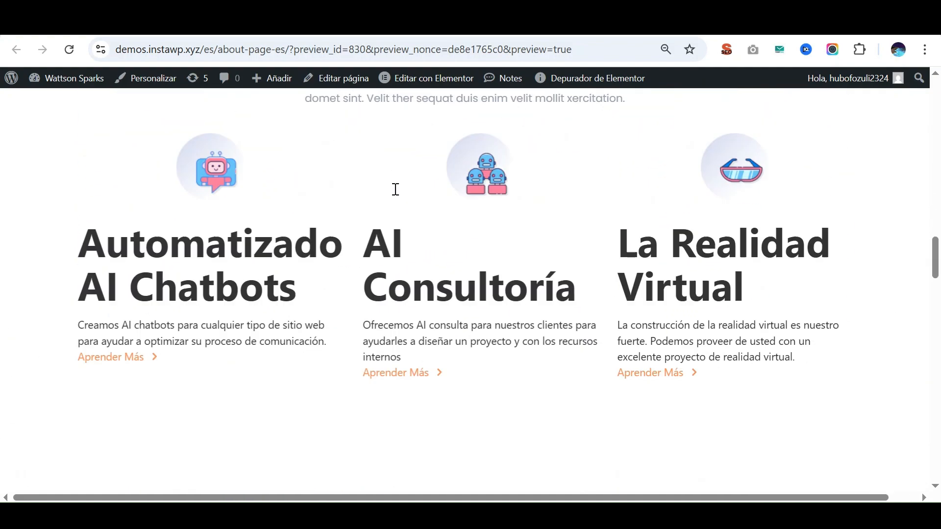
scroll(down, 3)
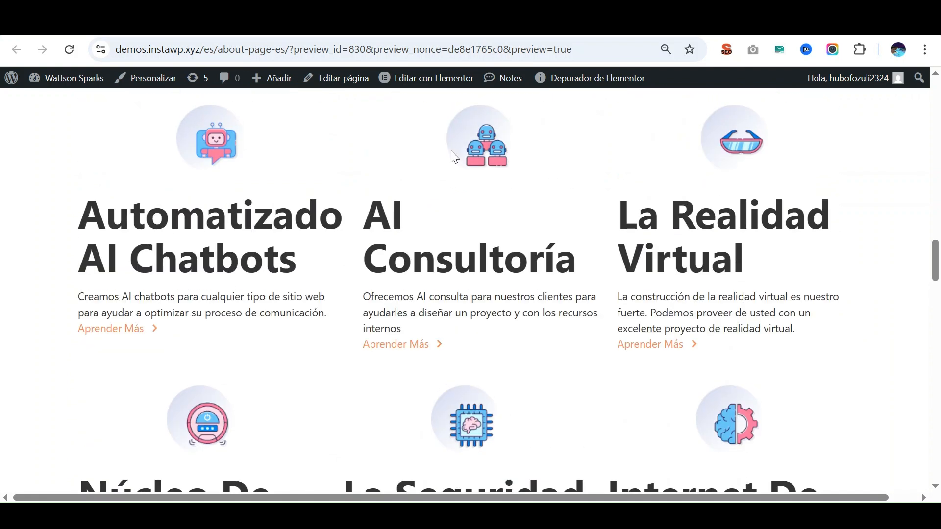
click(433, 79)
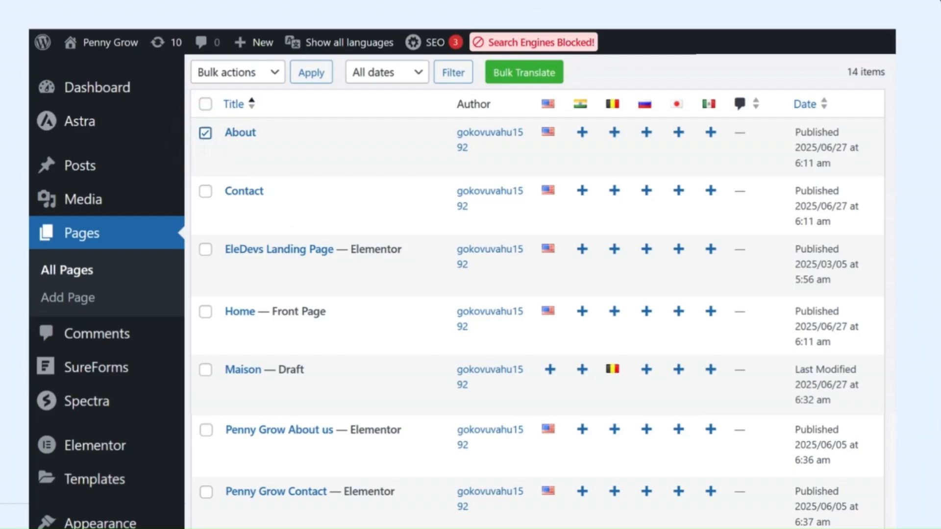
Select Contact and Home with About, then bulk translate into Hindi and Japanese.
click(205, 191)
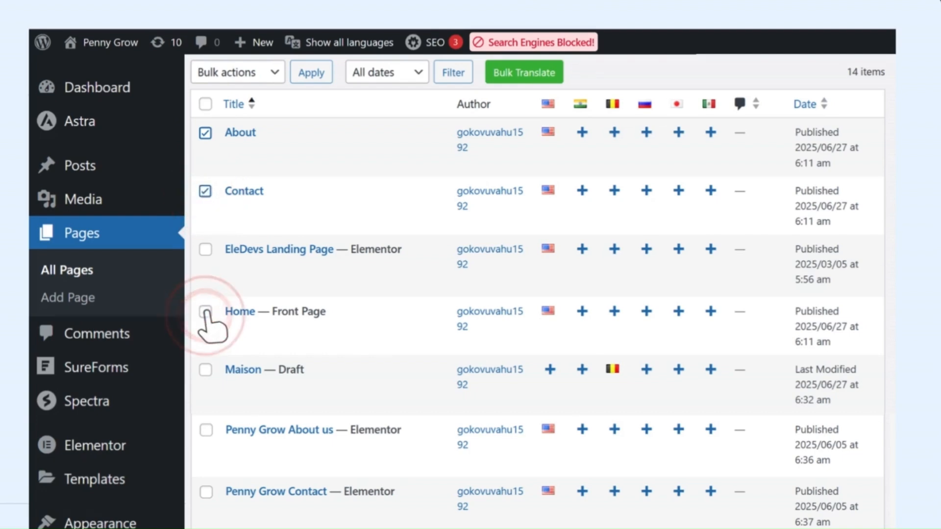
click(524, 72)
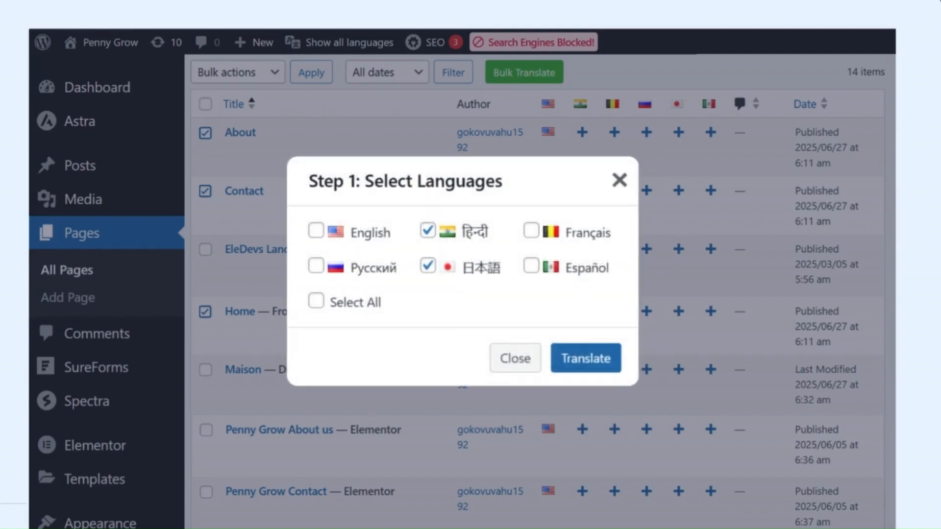
click(586, 358)
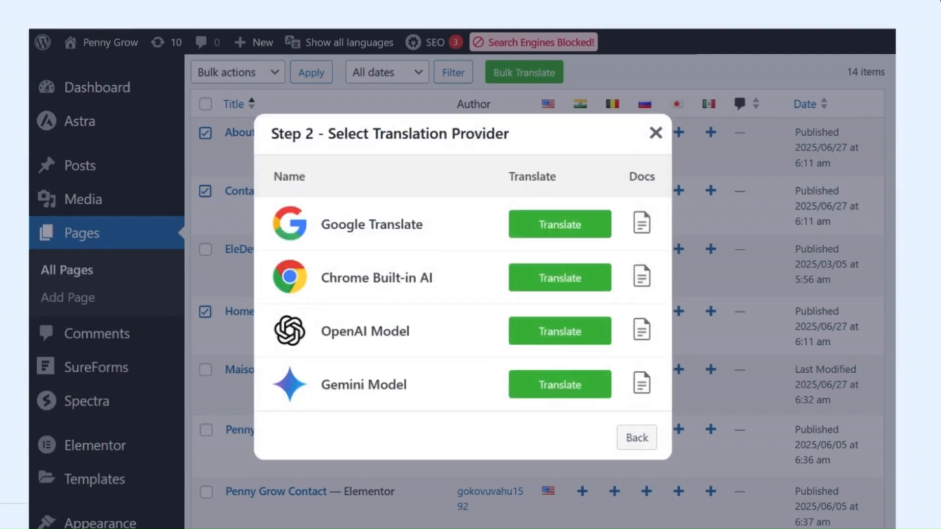
click(559, 224)
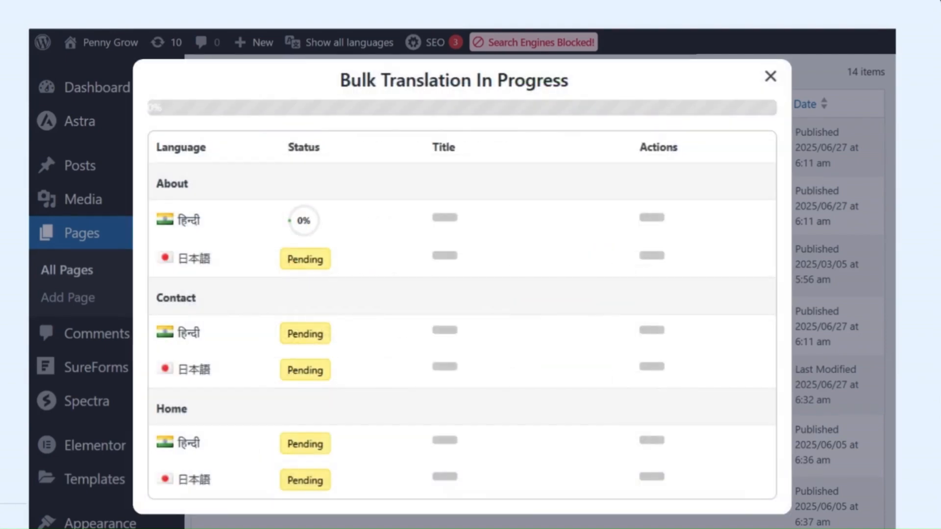